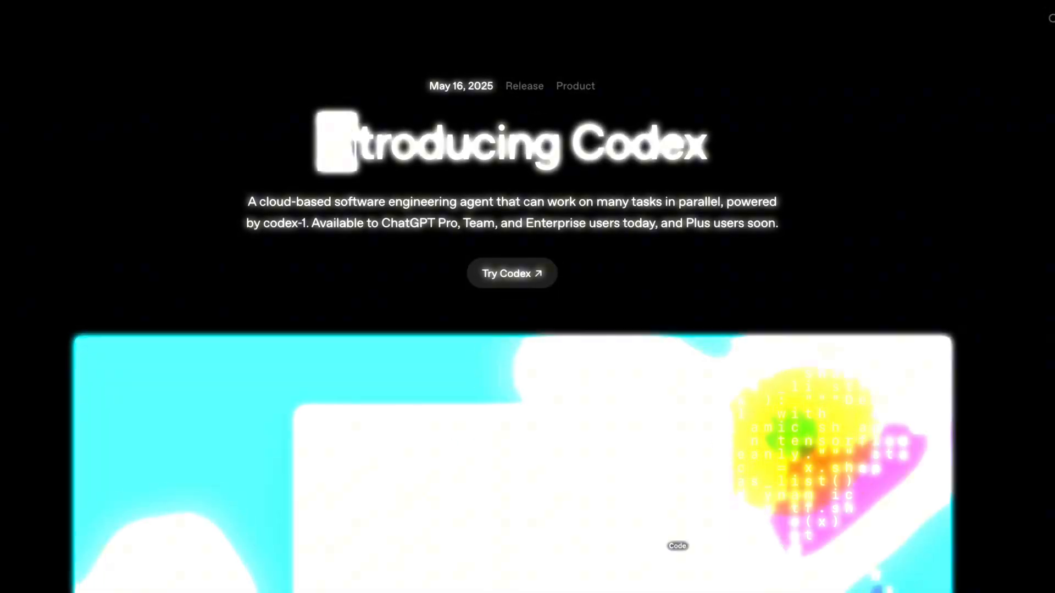
Step: Scroll through the Copilot coding agent blog post down to the Plans & pricing section
scroll(down, 3)
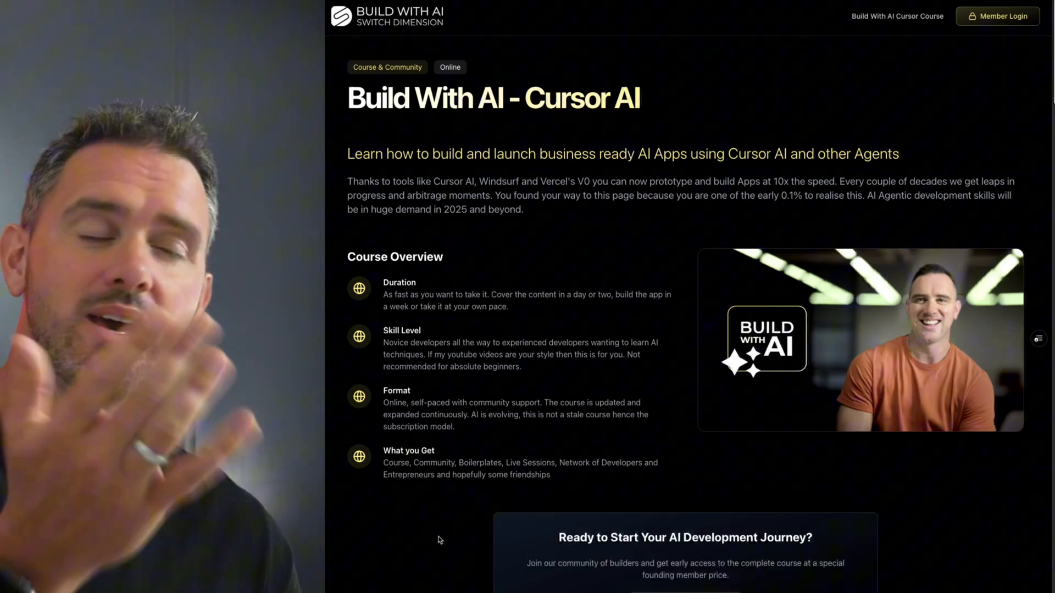
scroll(down, 3)
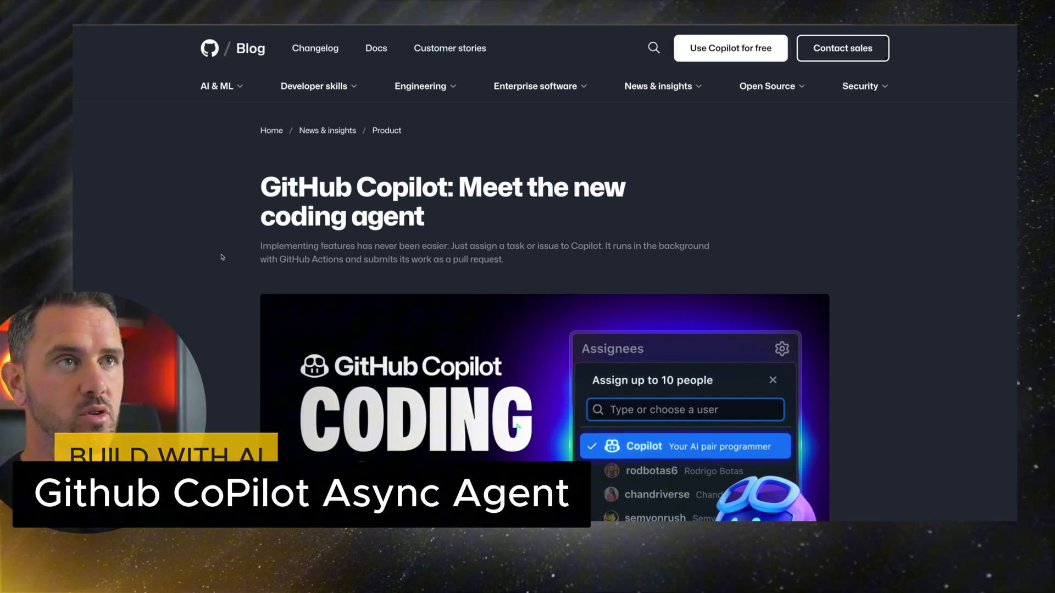
scroll(down, 3)
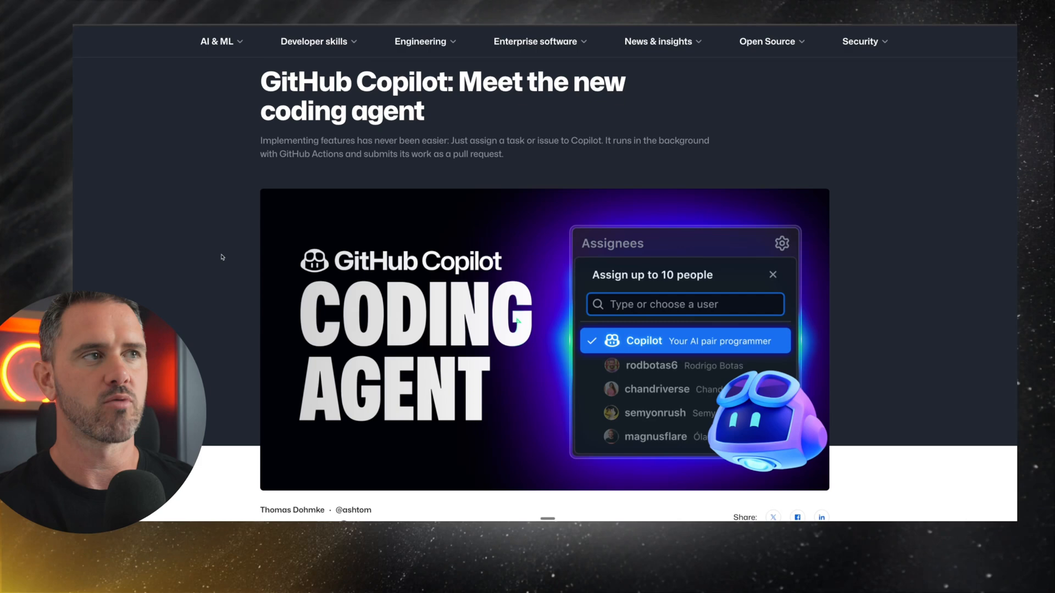
scroll(down, 3)
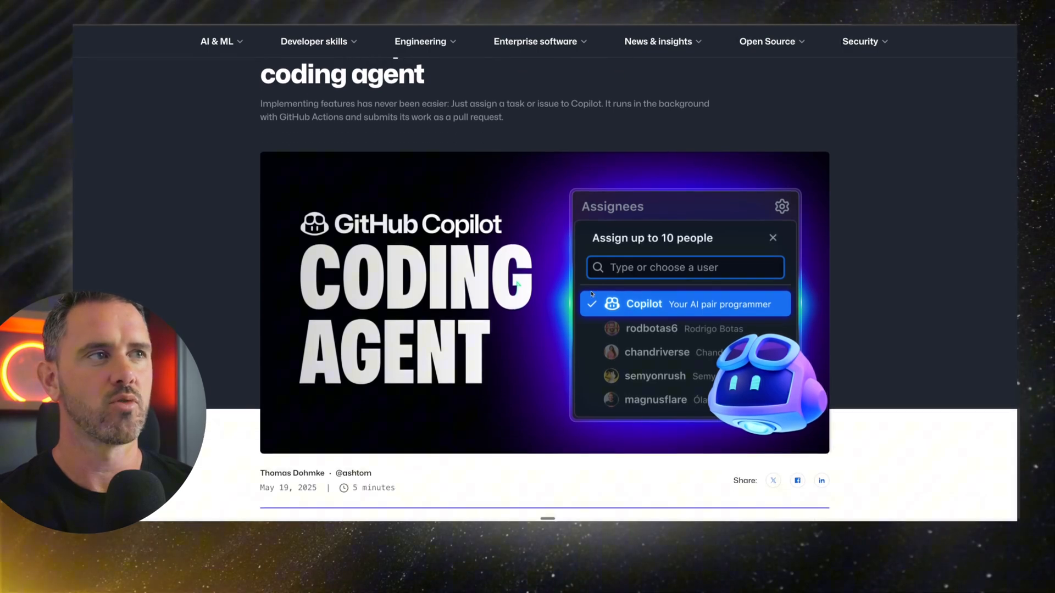
mouse_move(181, 264)
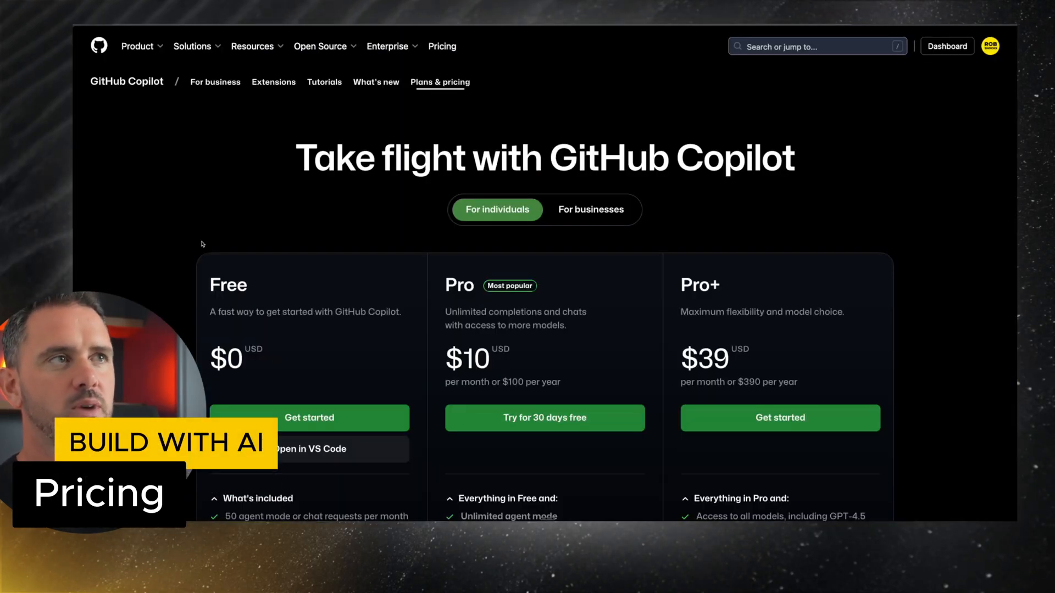
mouse_move(158, 227)
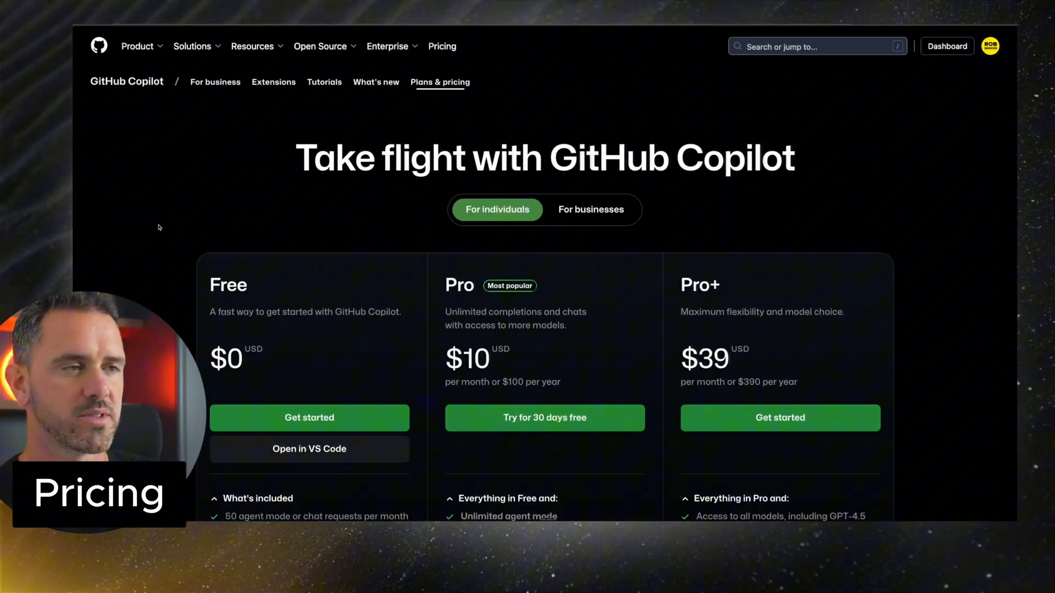
scroll(down, 3)
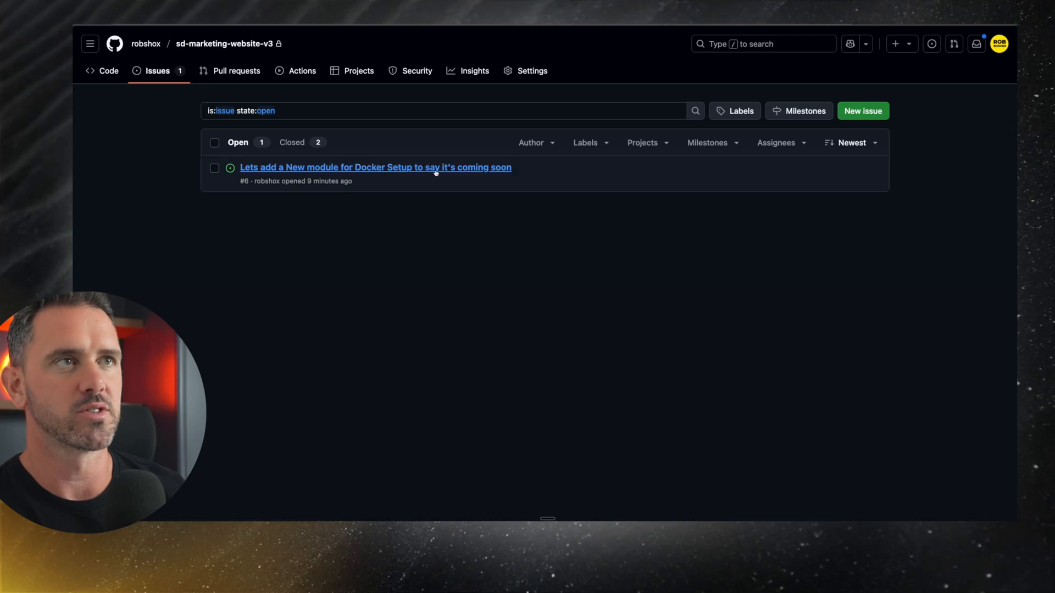
Step: Assign Copilot to issue #6 'Docker Setup coming soon module' via the Assignees menu
click(374, 167)
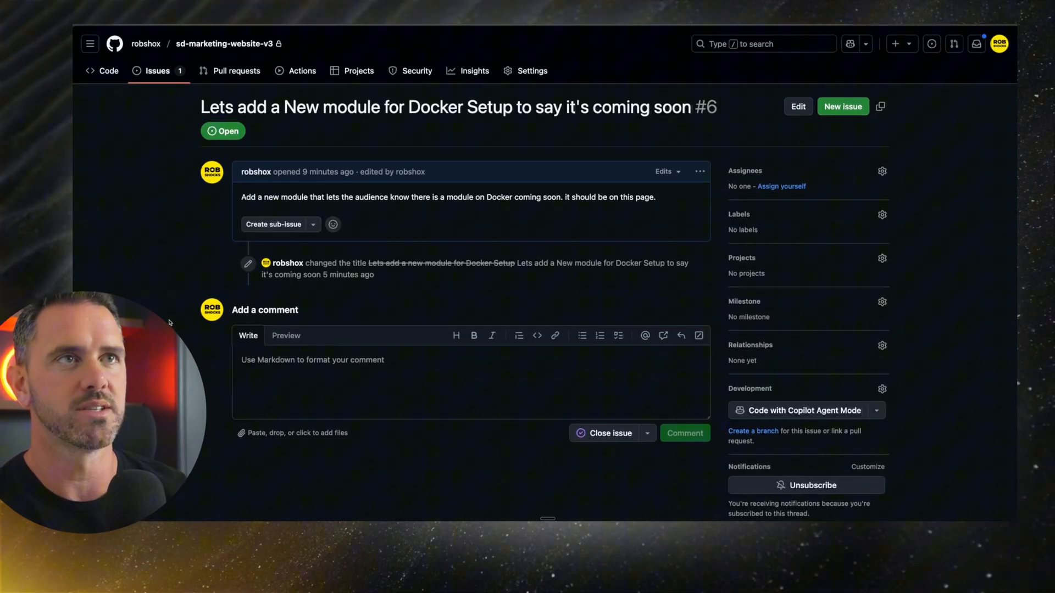
mouse_move(369, 186)
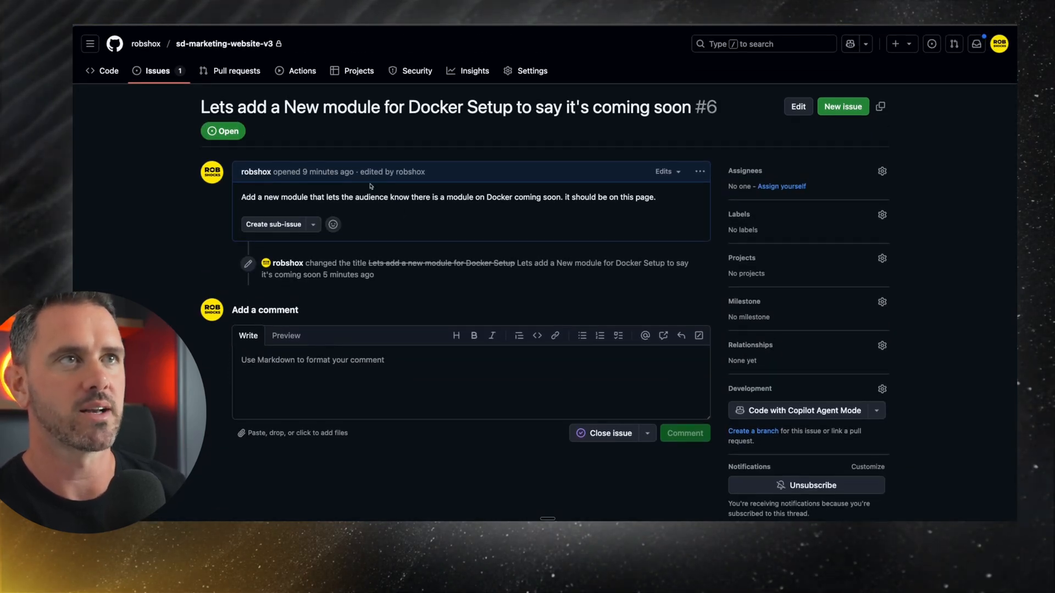
mouse_move(163, 265)
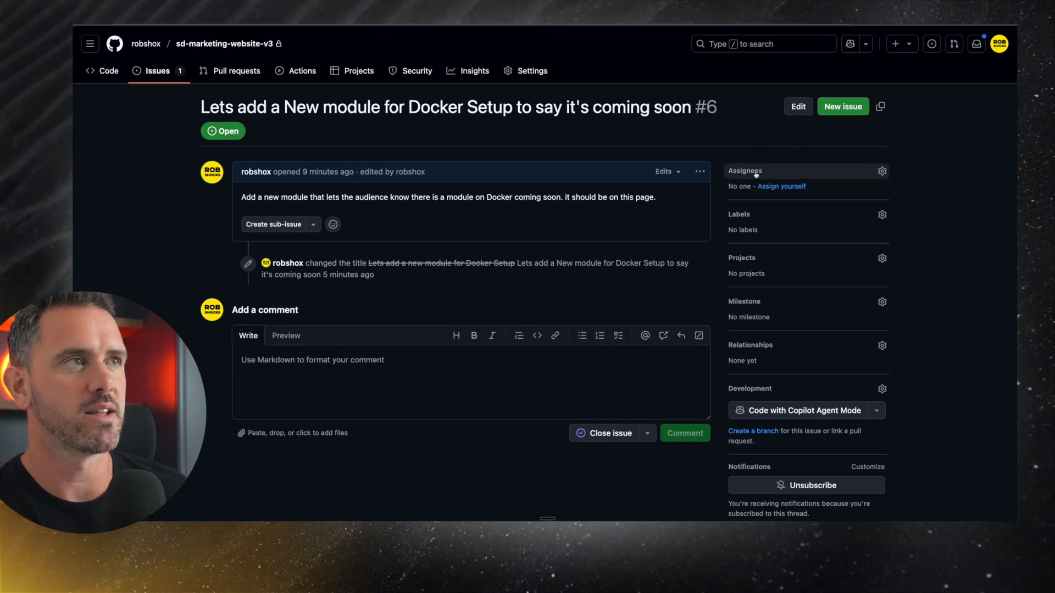
click(882, 170)
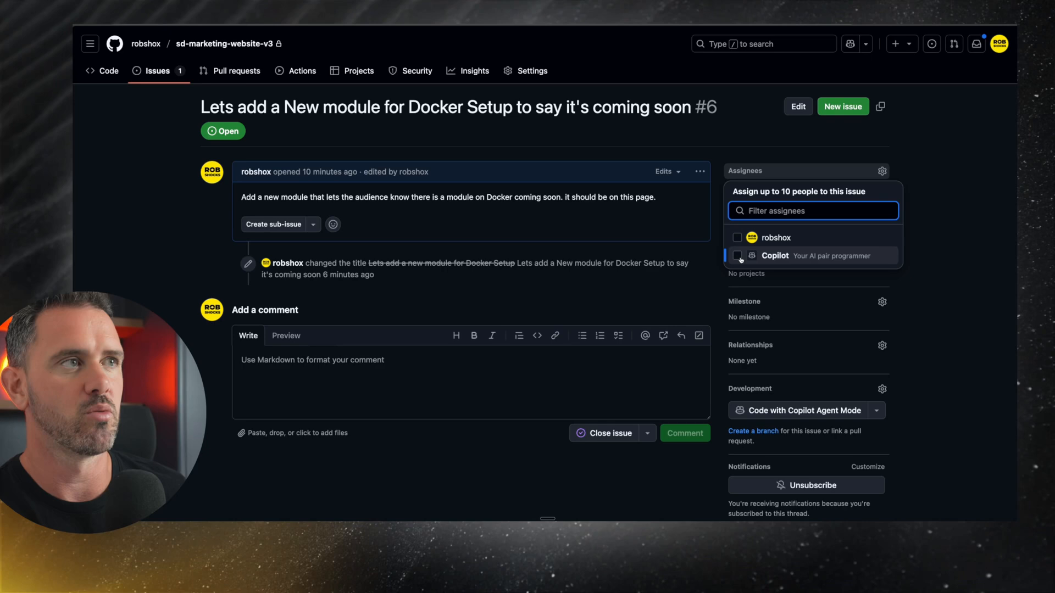
click(738, 256)
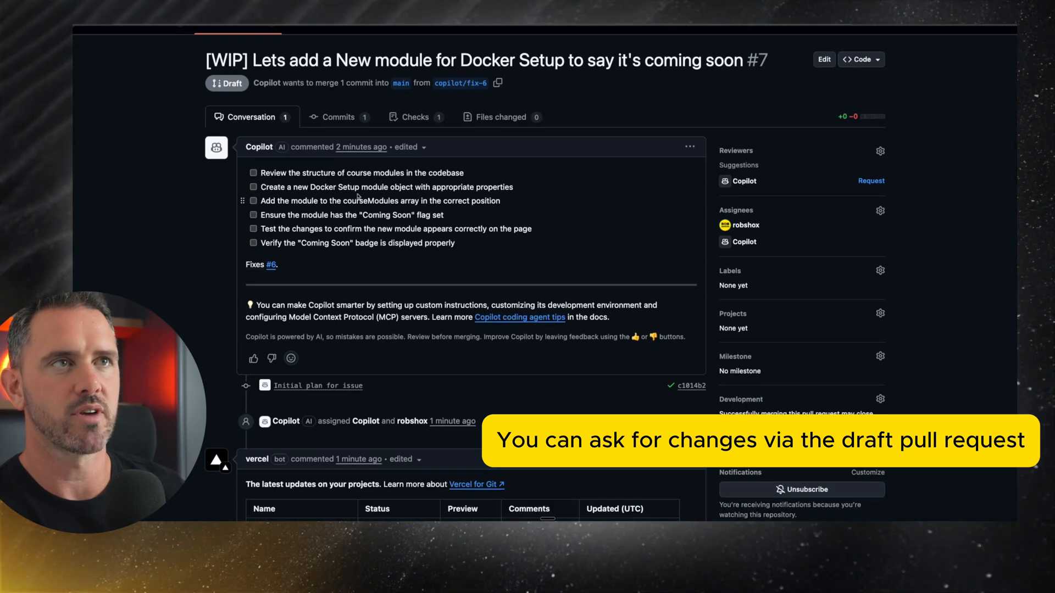
Step: Review draft pull request #7's task checklist, changes and Vercel preview
scroll(down, 3)
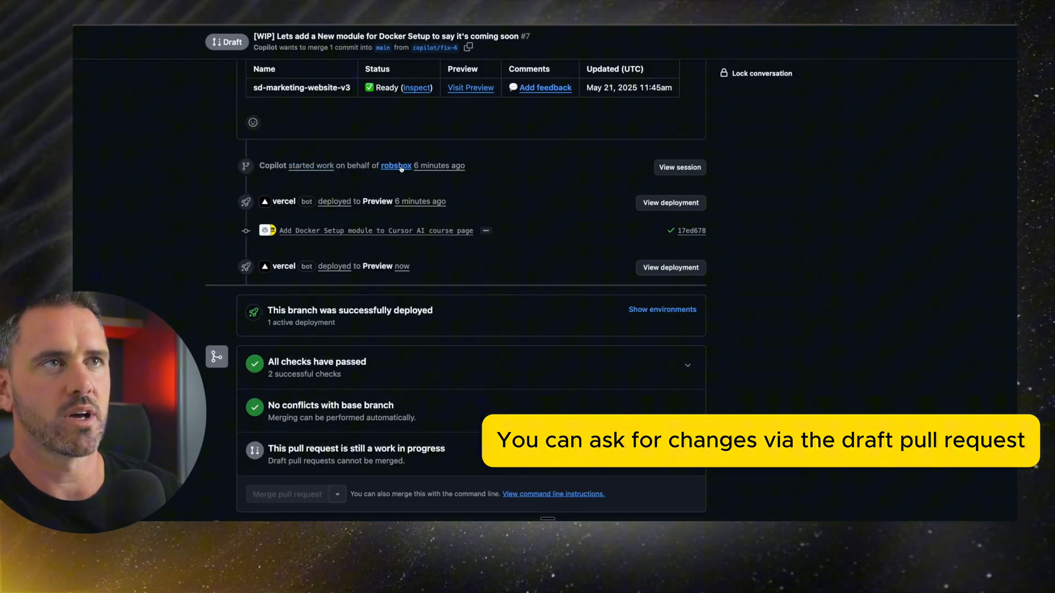
scroll(down, 3)
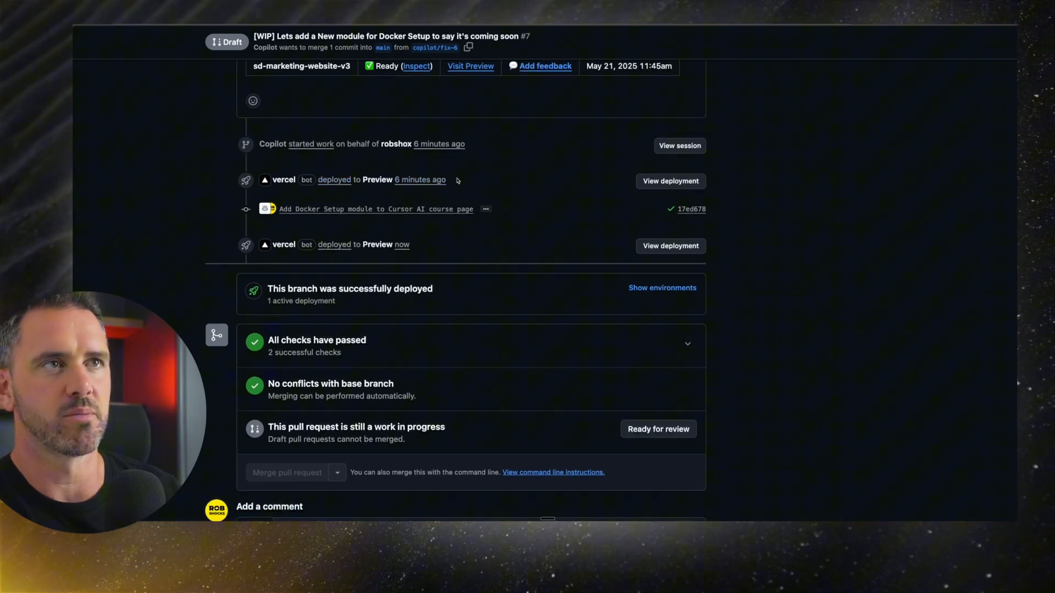
scroll(down, 3)
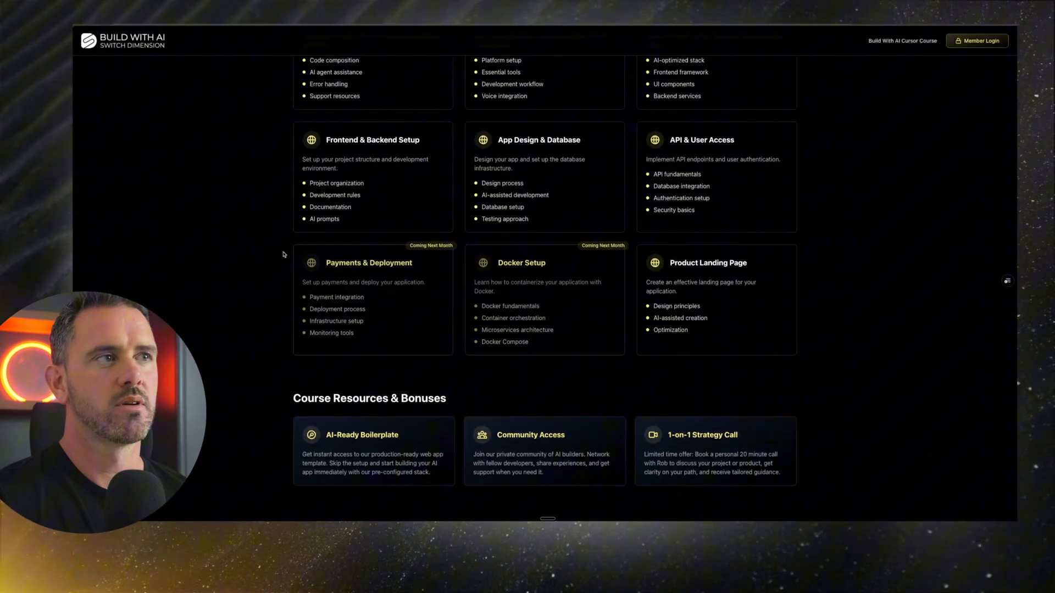
scroll(down, 3)
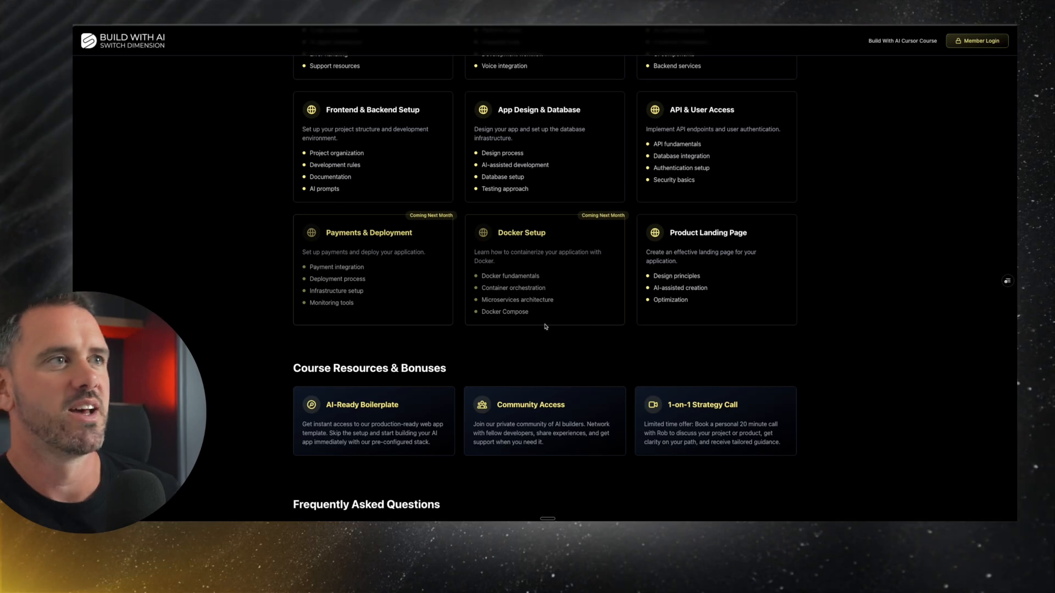
scroll(up, 3)
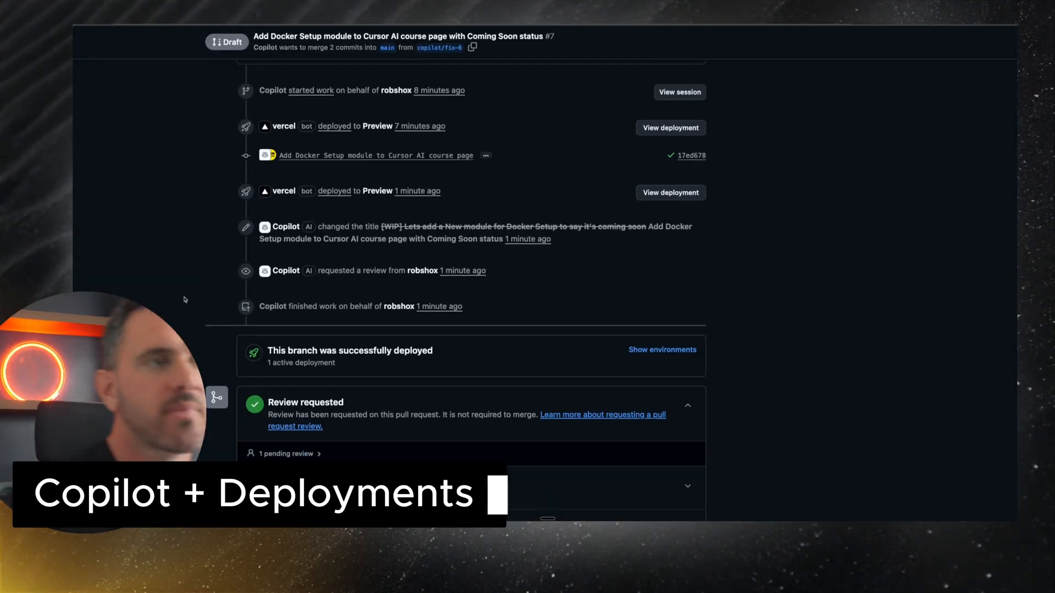
scroll(down, 3)
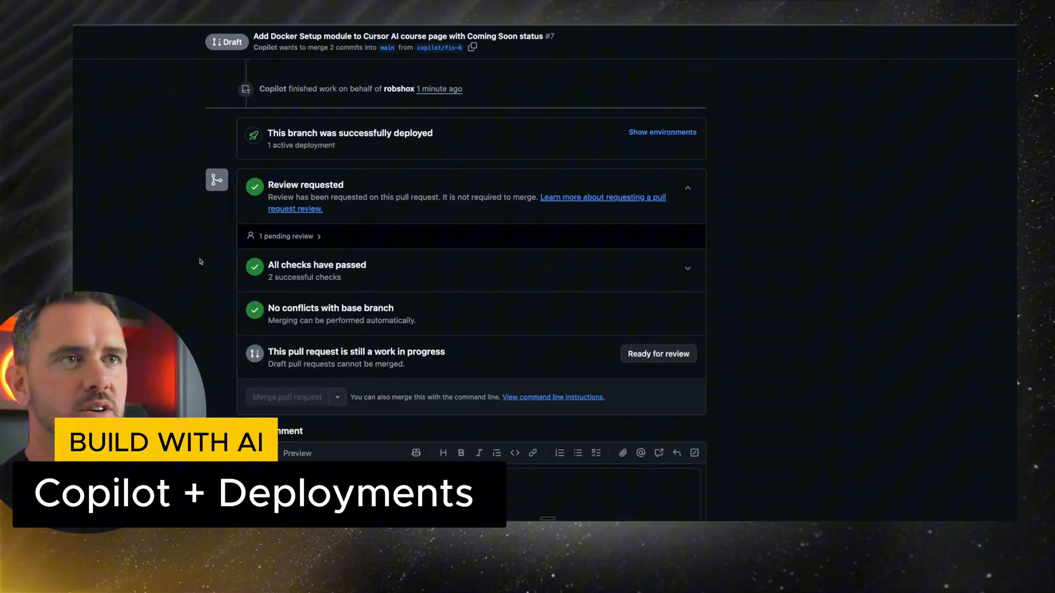
scroll(up, 3)
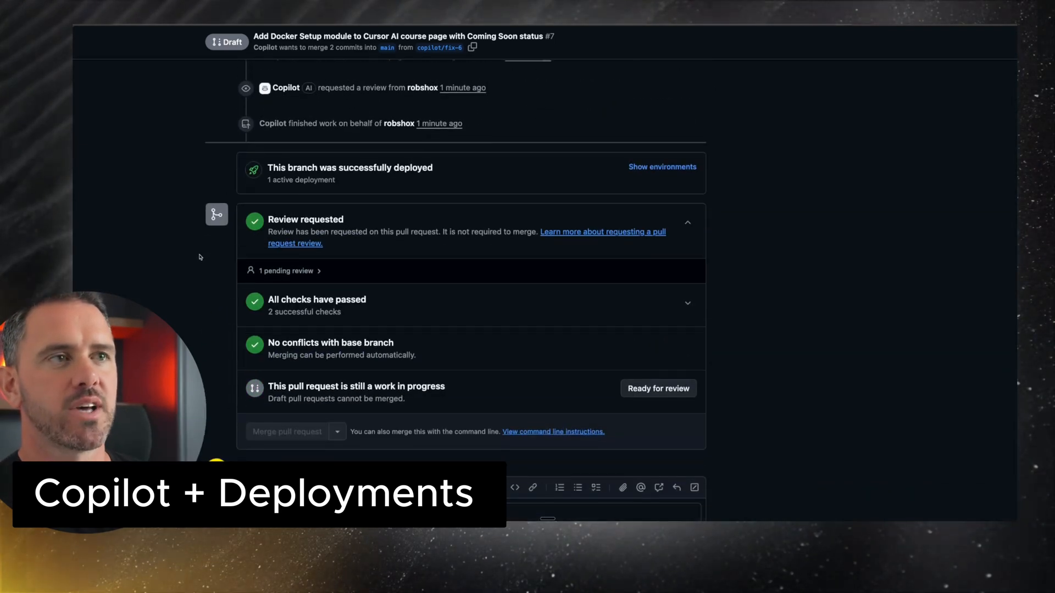
Step: Mark pull request #7 ready for review and merge it
click(657, 388)
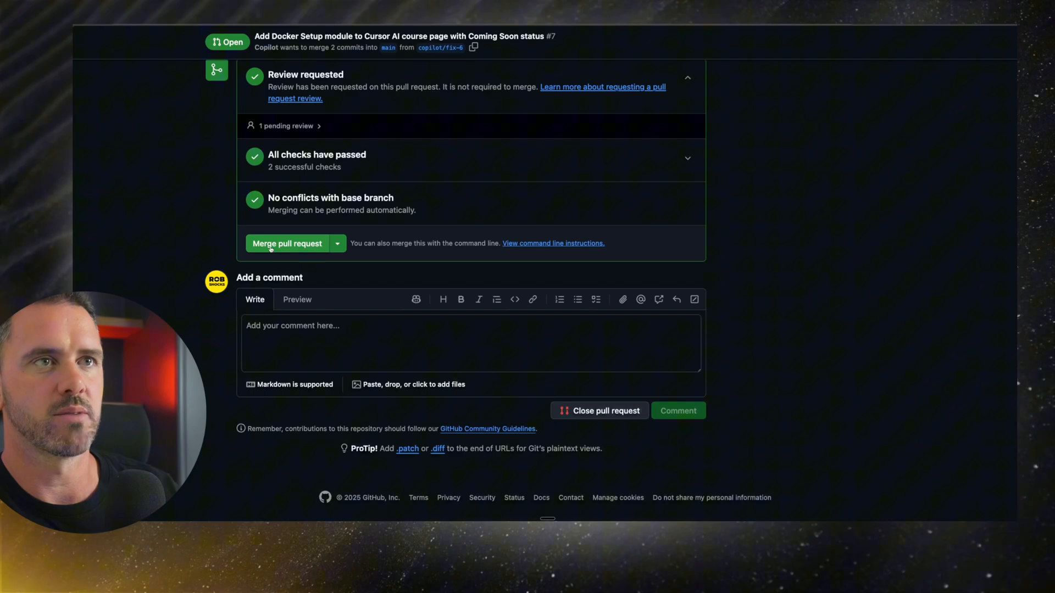
click(286, 243)
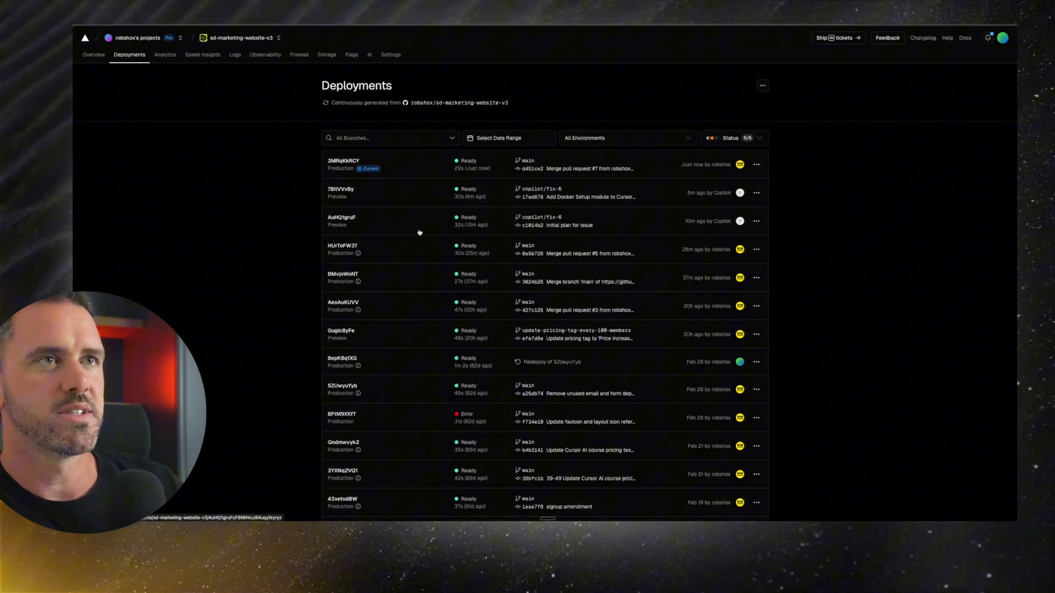
mouse_move(548, 226)
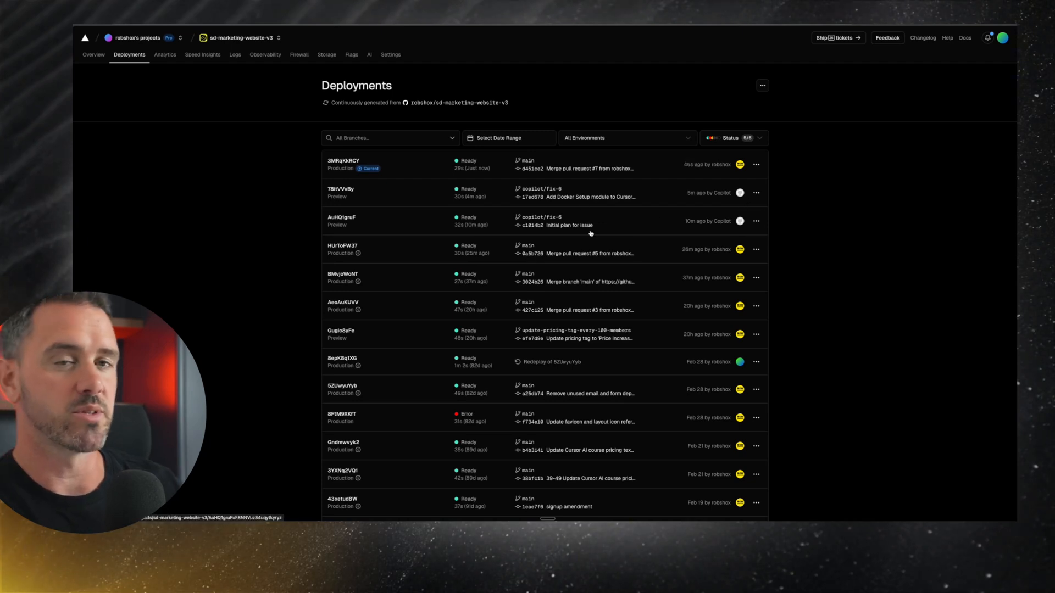
mouse_move(647, 187)
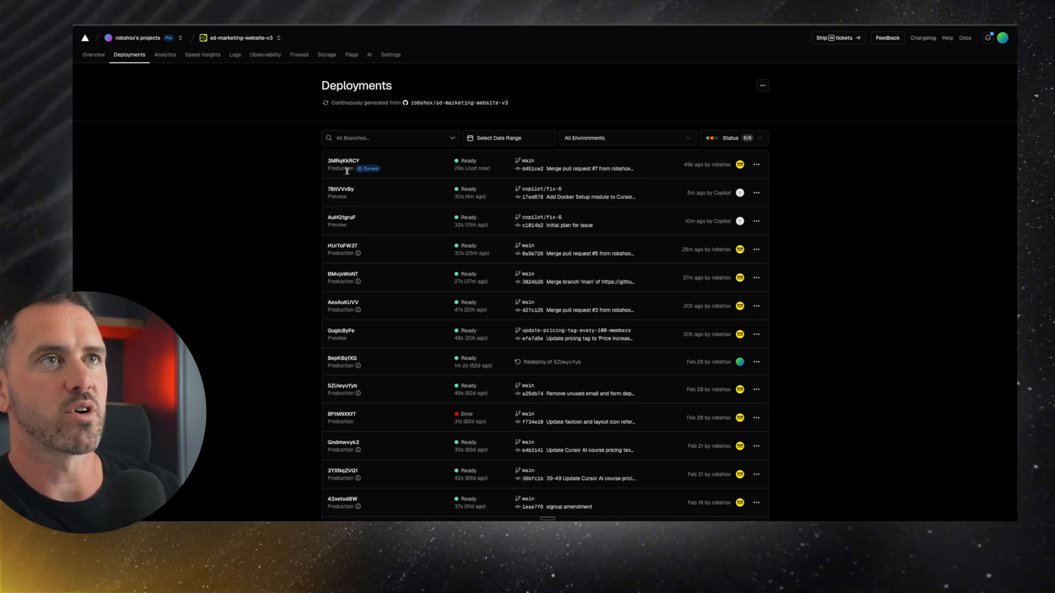
mouse_move(272, 240)
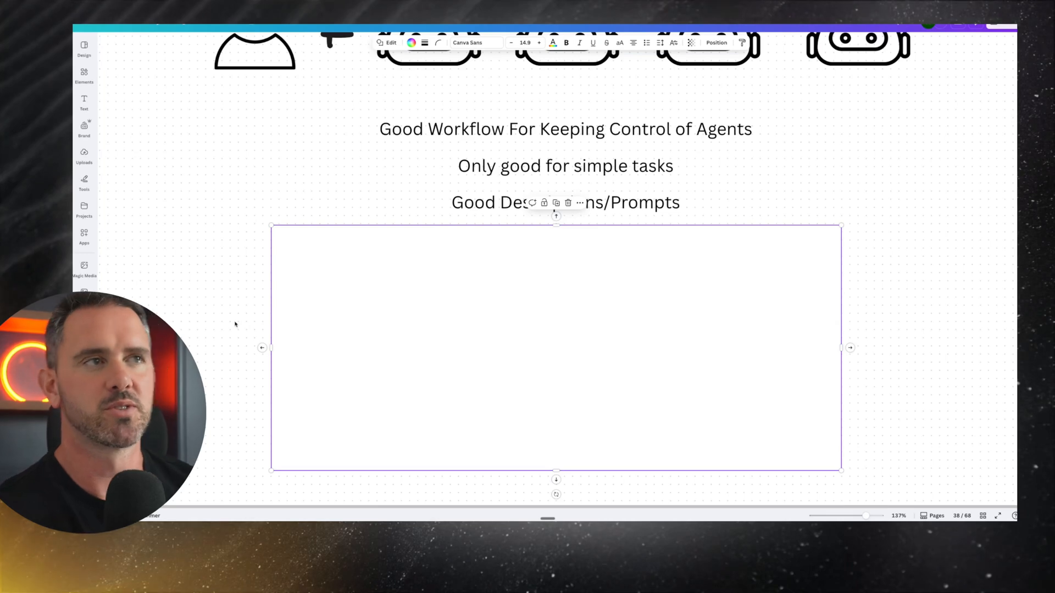
mouse_move(235, 219)
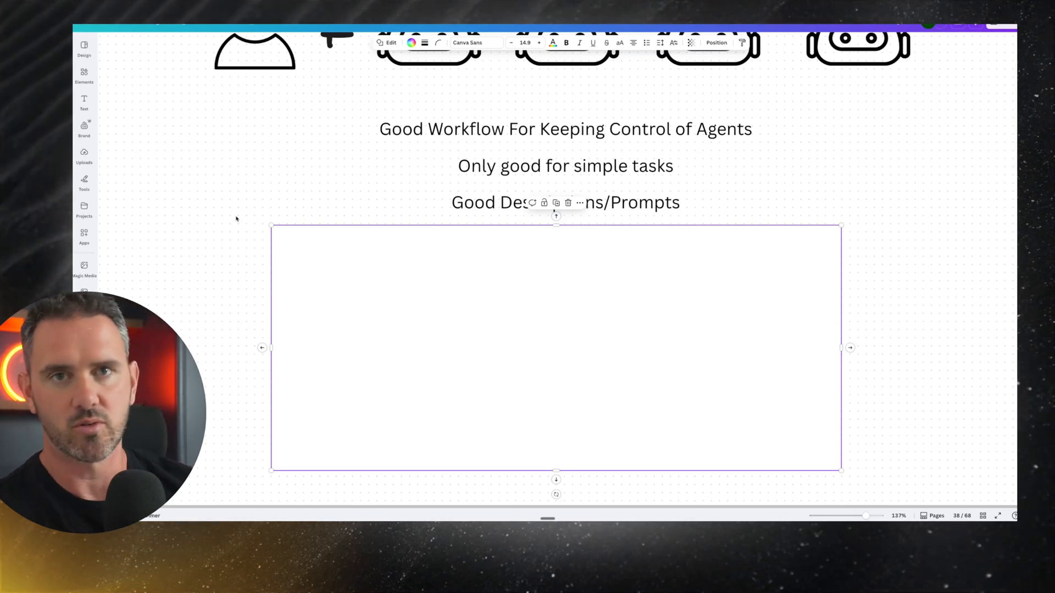
mouse_move(872, 281)
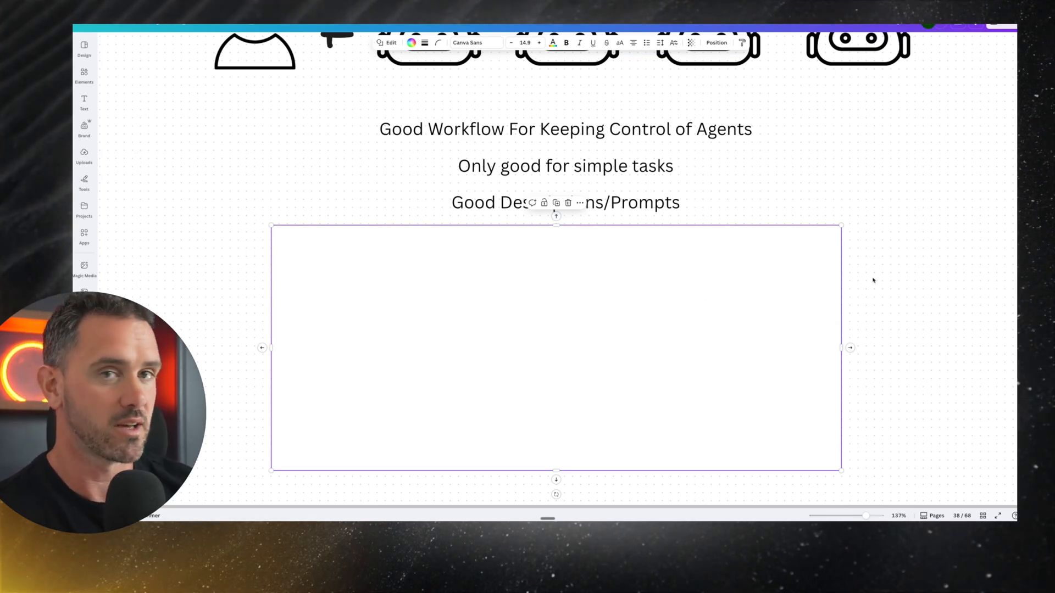